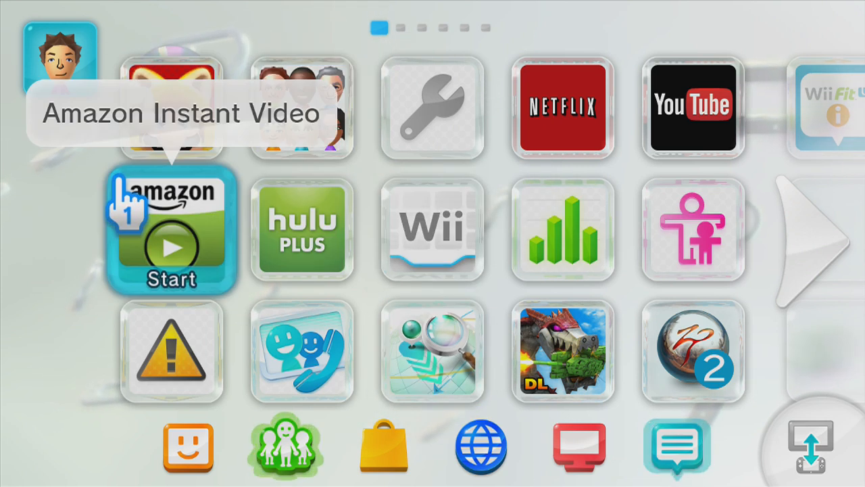
{"action": "mouse_move", "coordinate": [98, 331]}
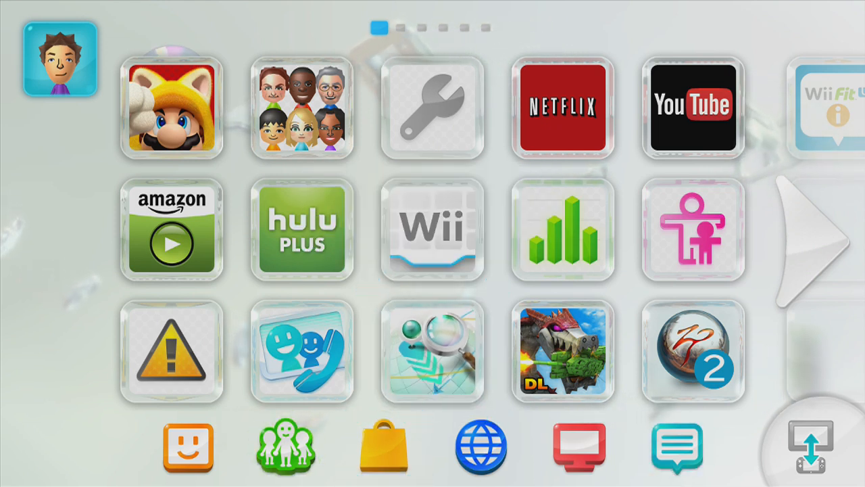
Launch the eShop and scroll down through the Tomodachi Life search results
{"action": "left_click", "coordinate": [382, 448]}
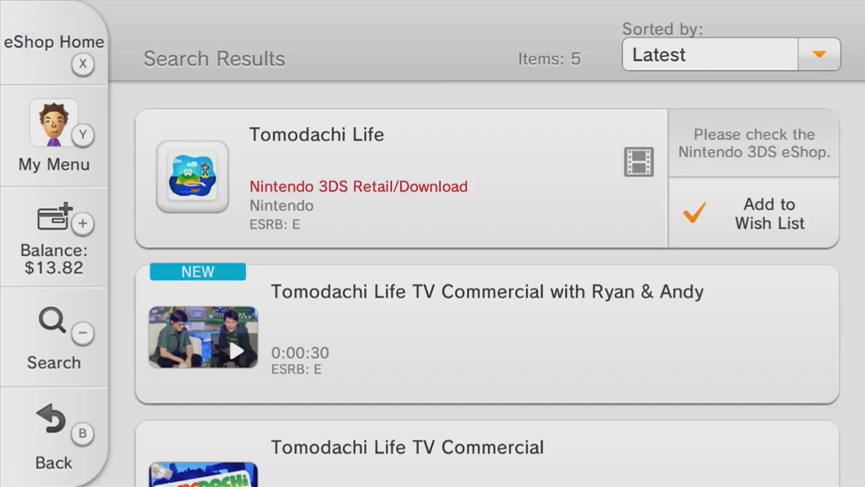
{"action": "scroll", "scroll_direction": "down", "scroll_amount": 3}
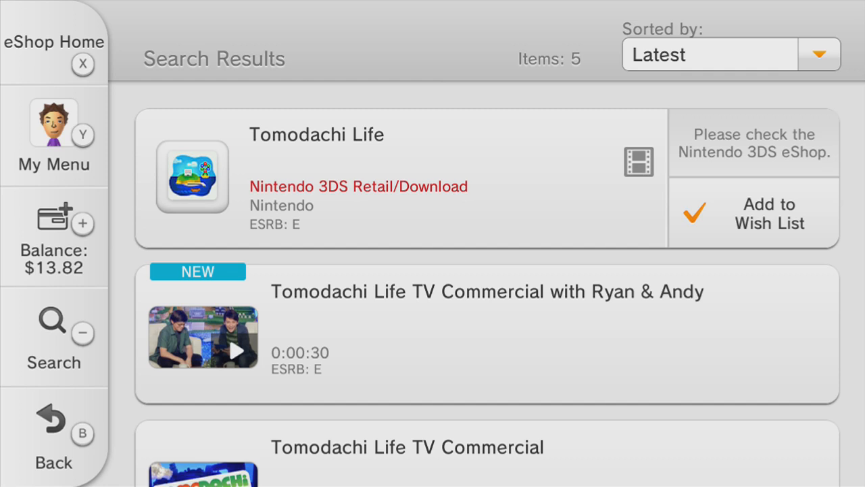
{"action": "scroll", "scroll_direction": "down", "scroll_amount": 3}
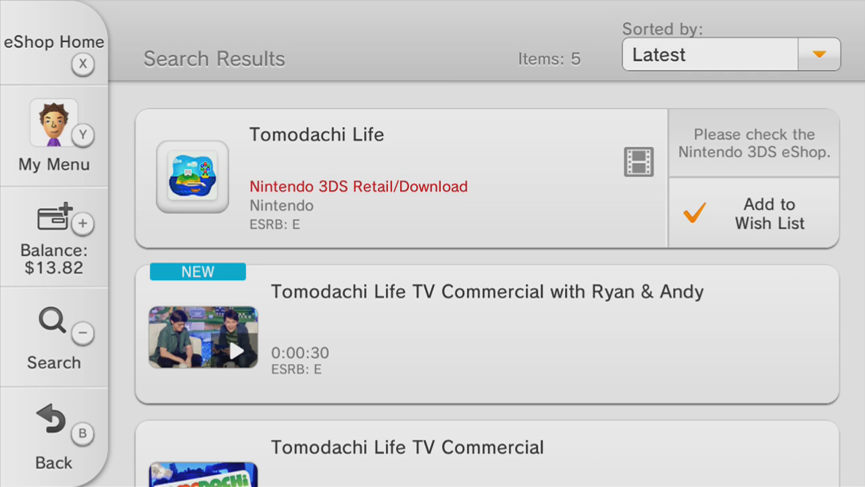
{"action": "scroll", "scroll_direction": "down", "scroll_amount": 3}
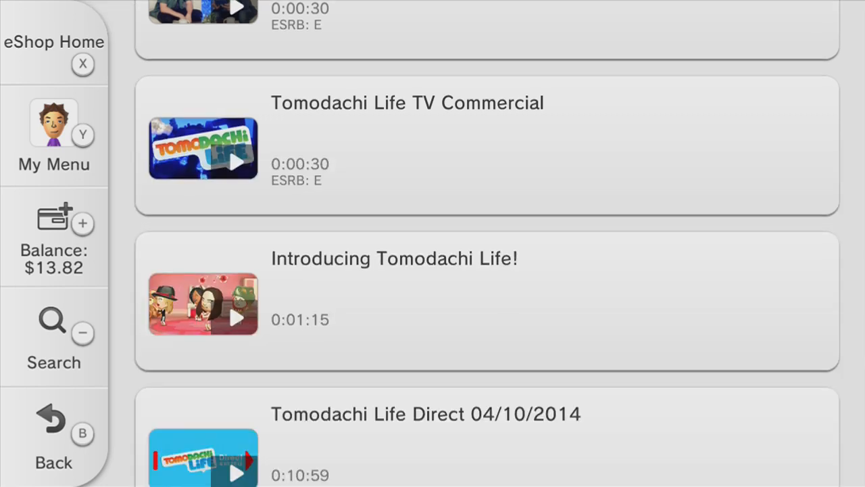
{"action": "scroll", "scroll_direction": "down", "scroll_amount": 3}
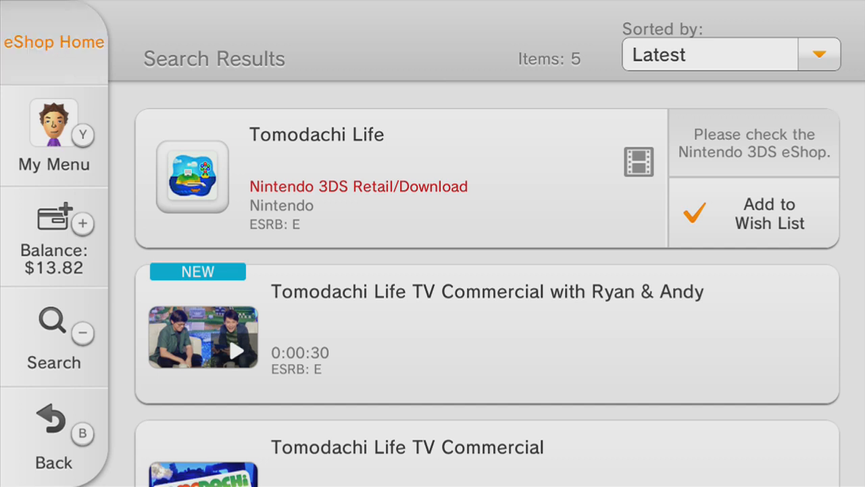
Return to eShop Home and reach the Enter Download Code page with an empty code field
{"action": "left_click", "coordinate": [54, 433]}
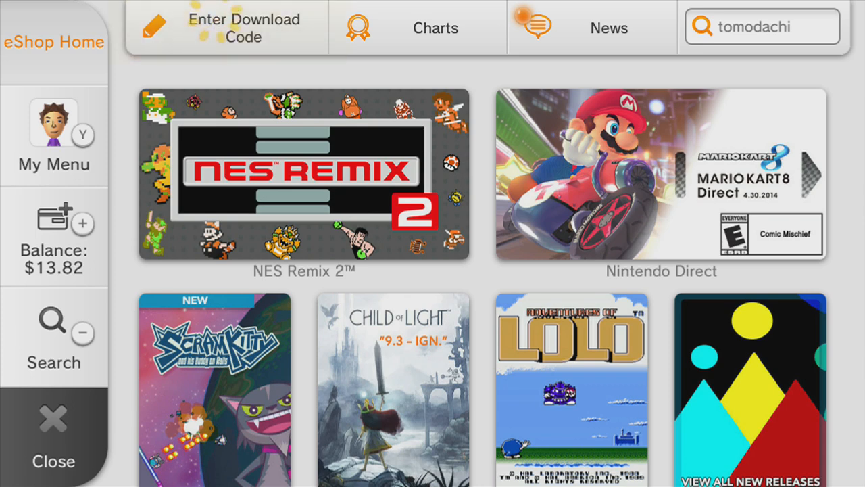
{"action": "left_click", "coordinate": [245, 28]}
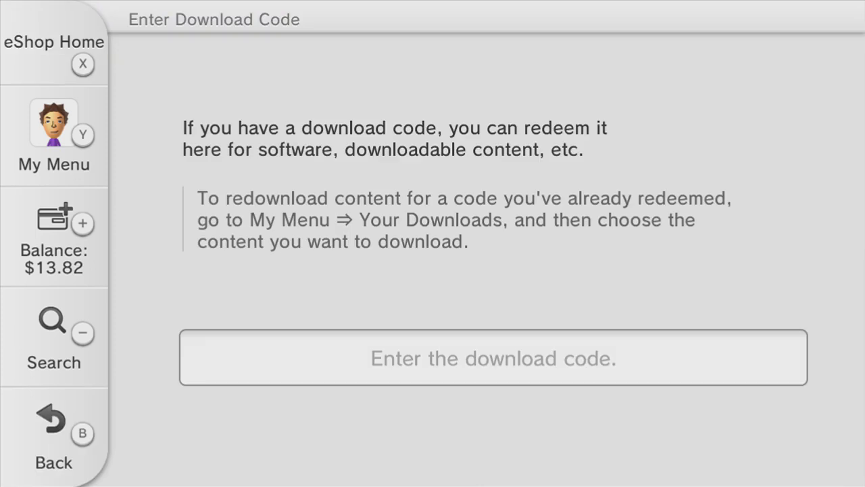
{"action": "left_click", "coordinate": [493, 356]}
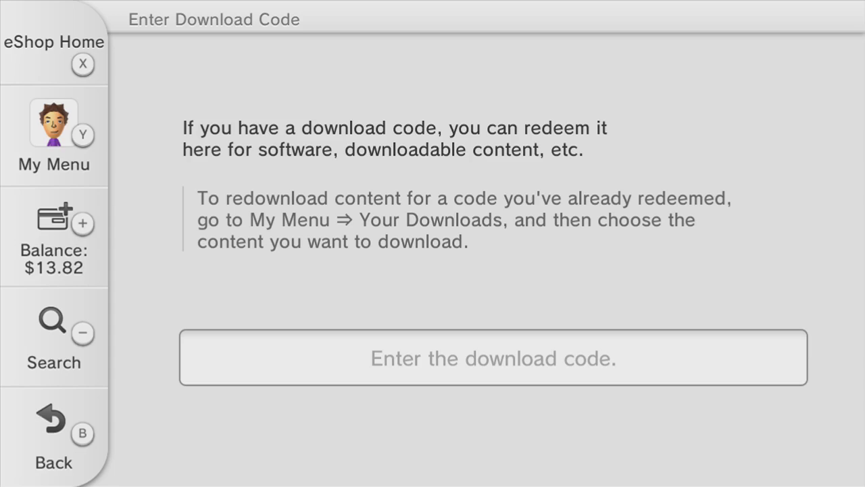
{"action": "left_click", "coordinate": [493, 357]}
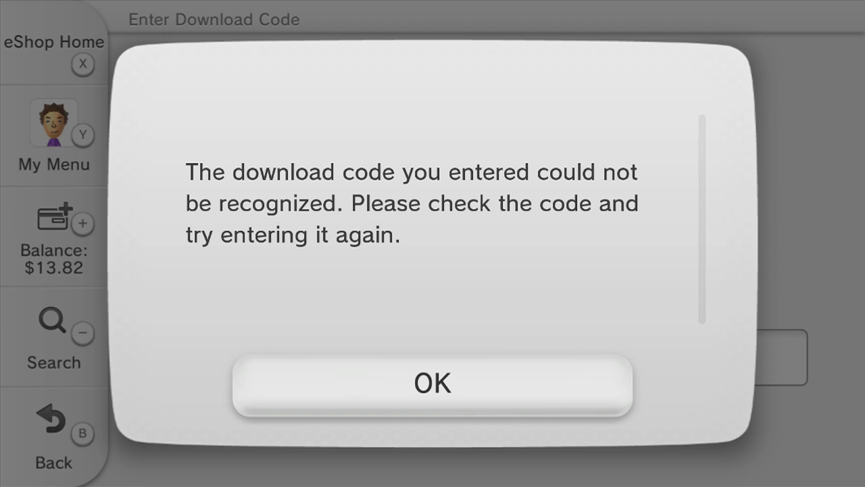
{"action": "left_click", "coordinate": [432, 383]}
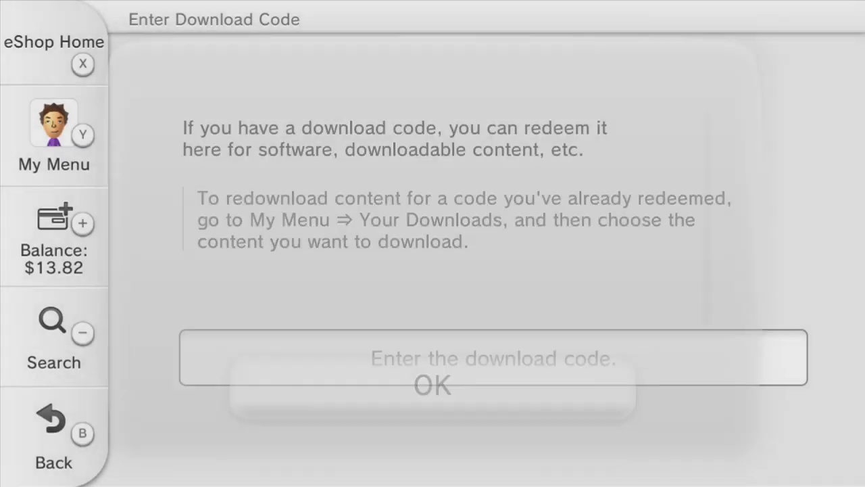
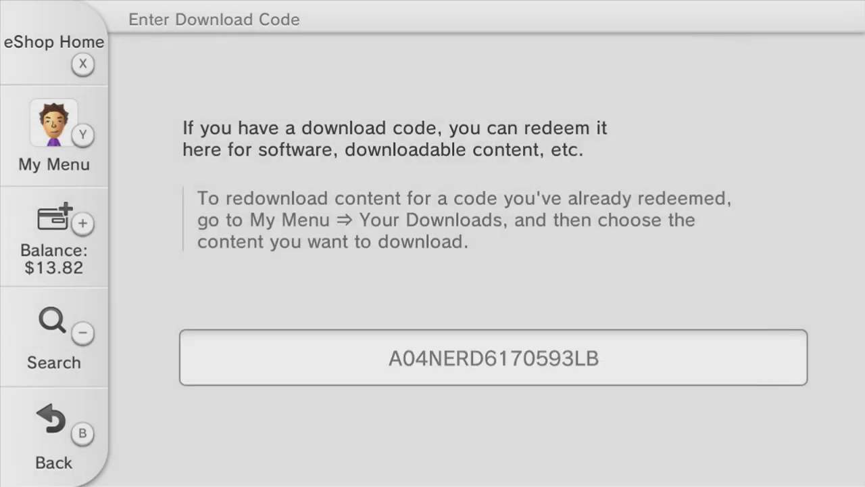